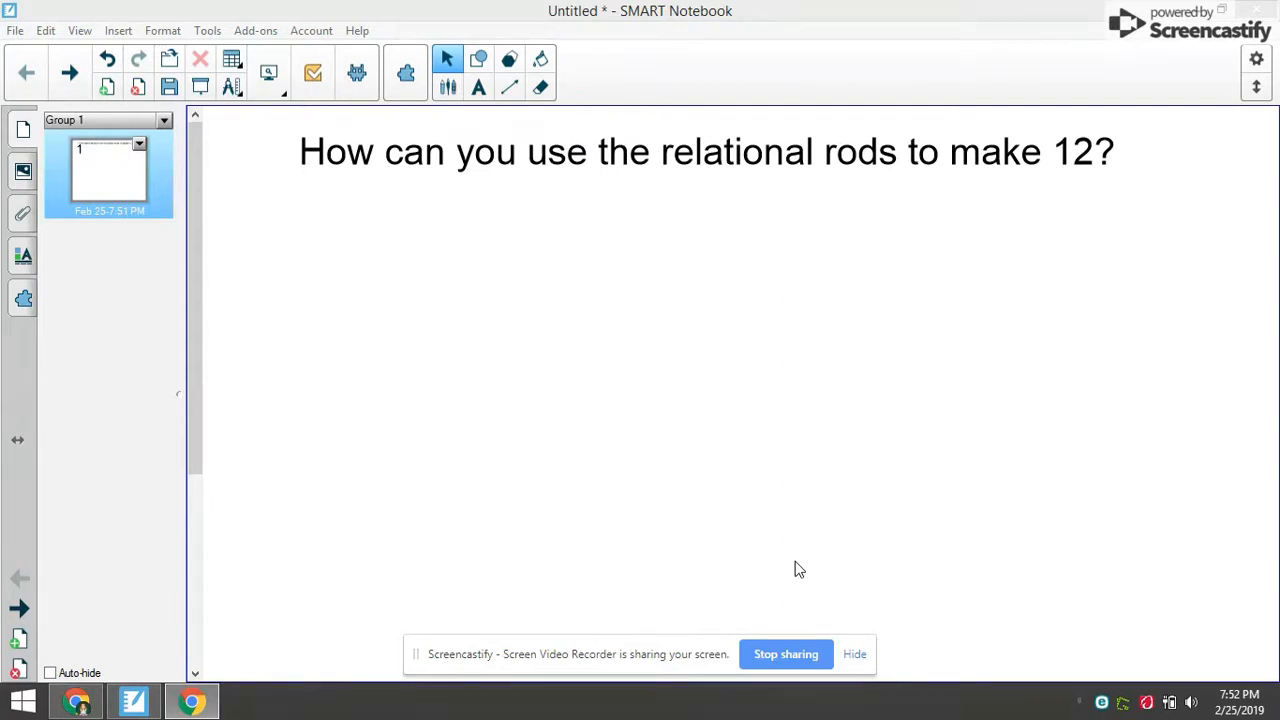
pyautogui.moveTo(295, 510)
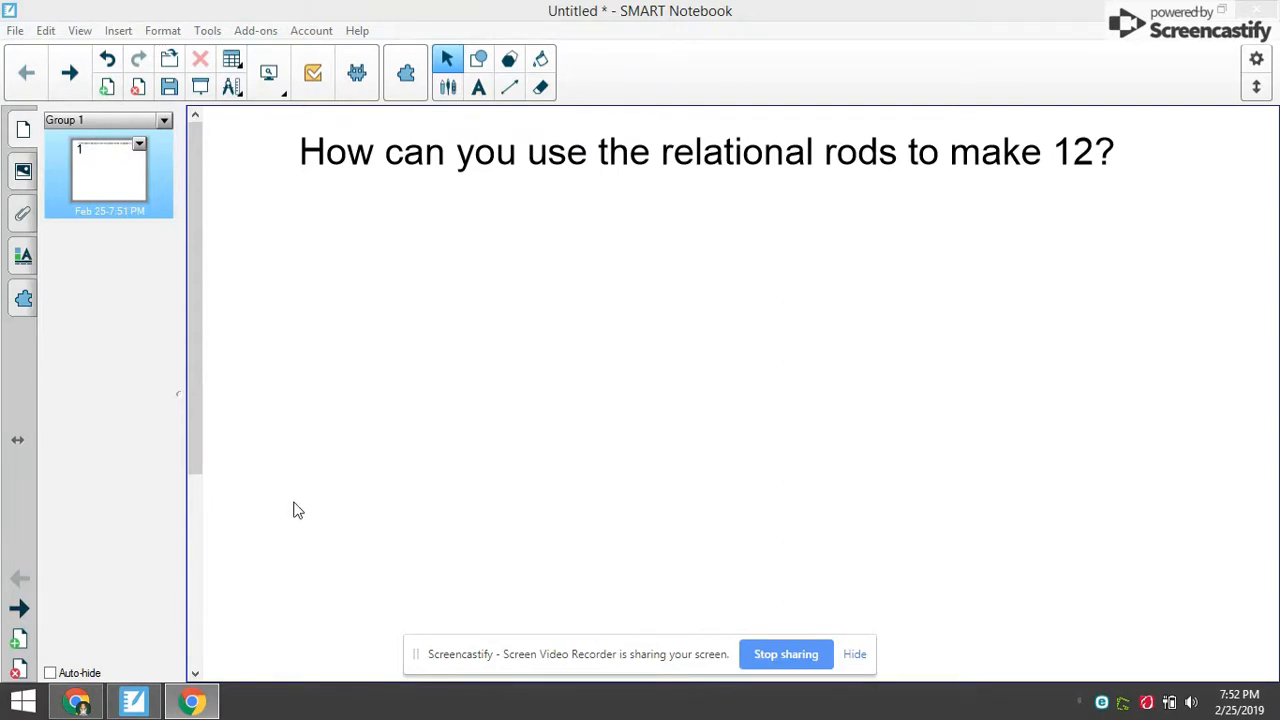
pyautogui.moveTo(427, 210)
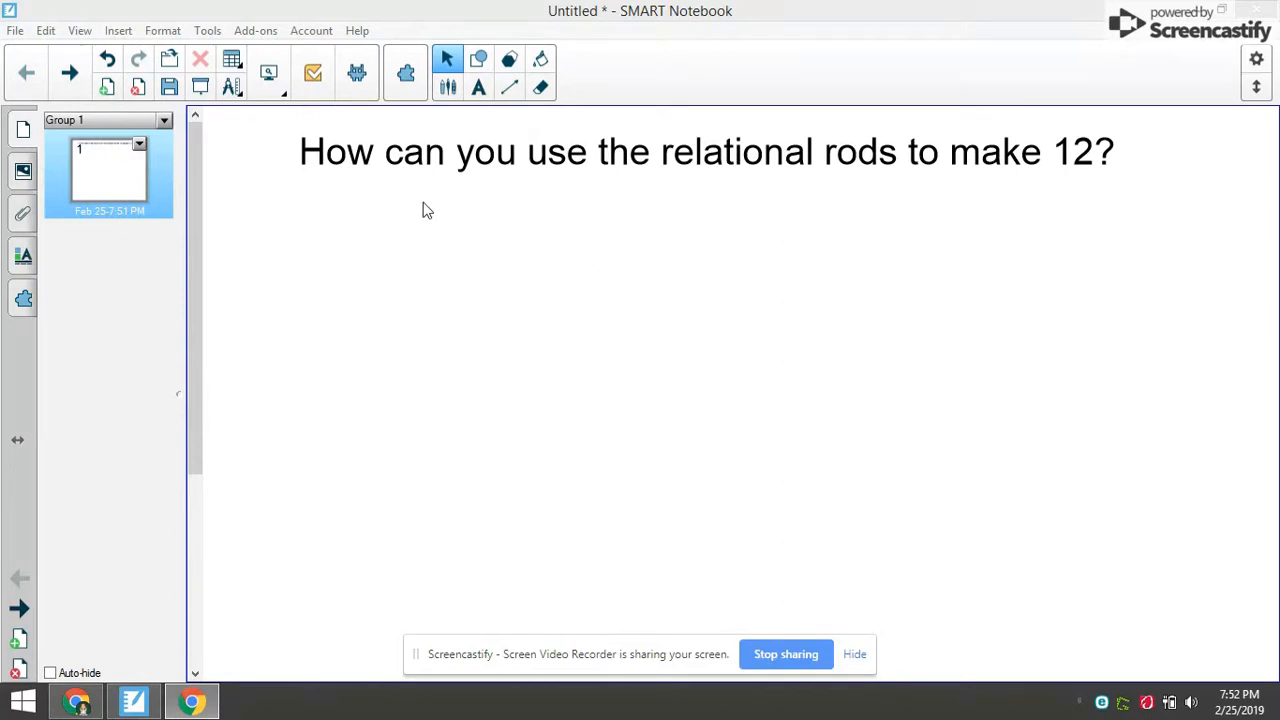
pyautogui.moveTo(401, 213)
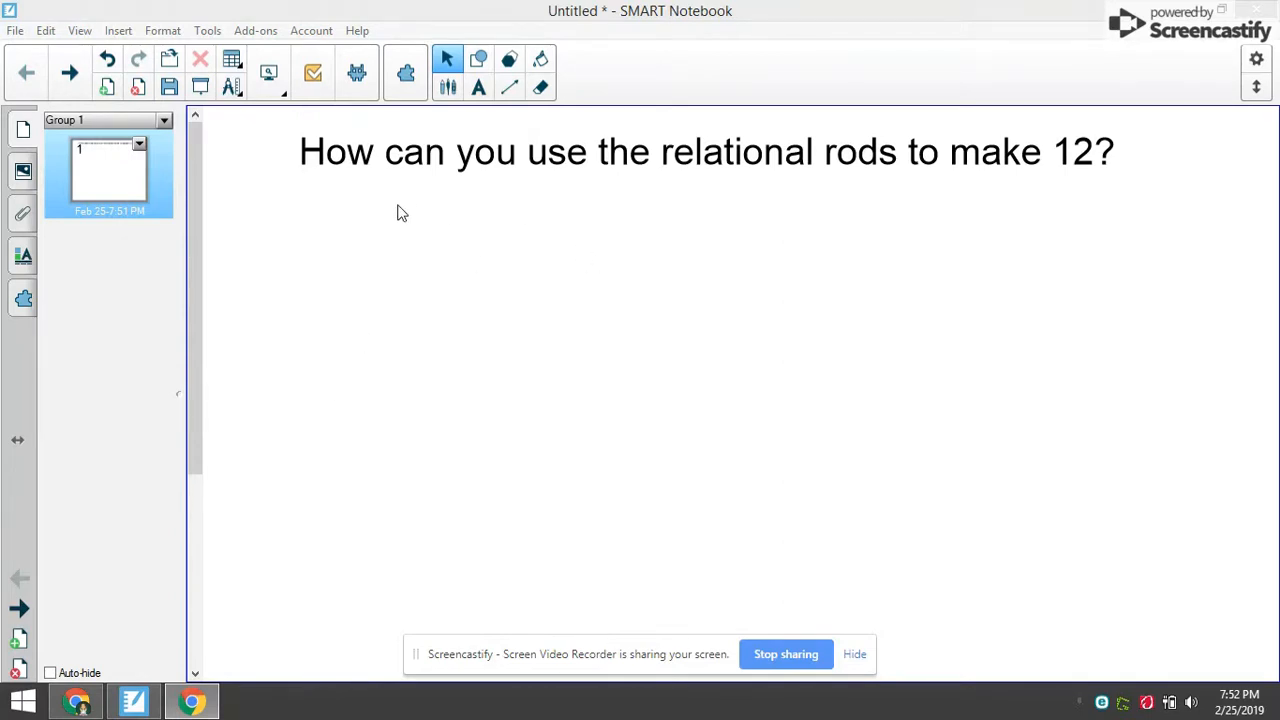
pyautogui.moveTo(330, 298)
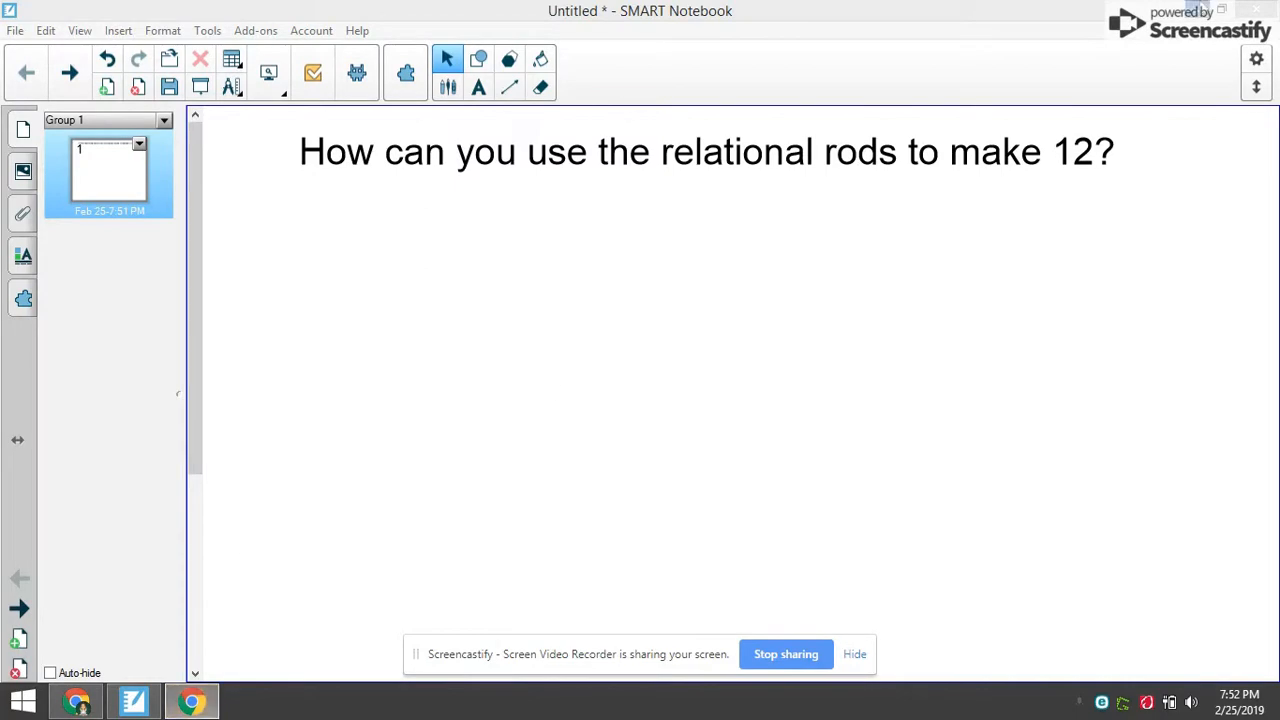
# - Open Chrome and load mathies.ca from the 'ma' address-bar suggestion
pyautogui.click(192, 700)
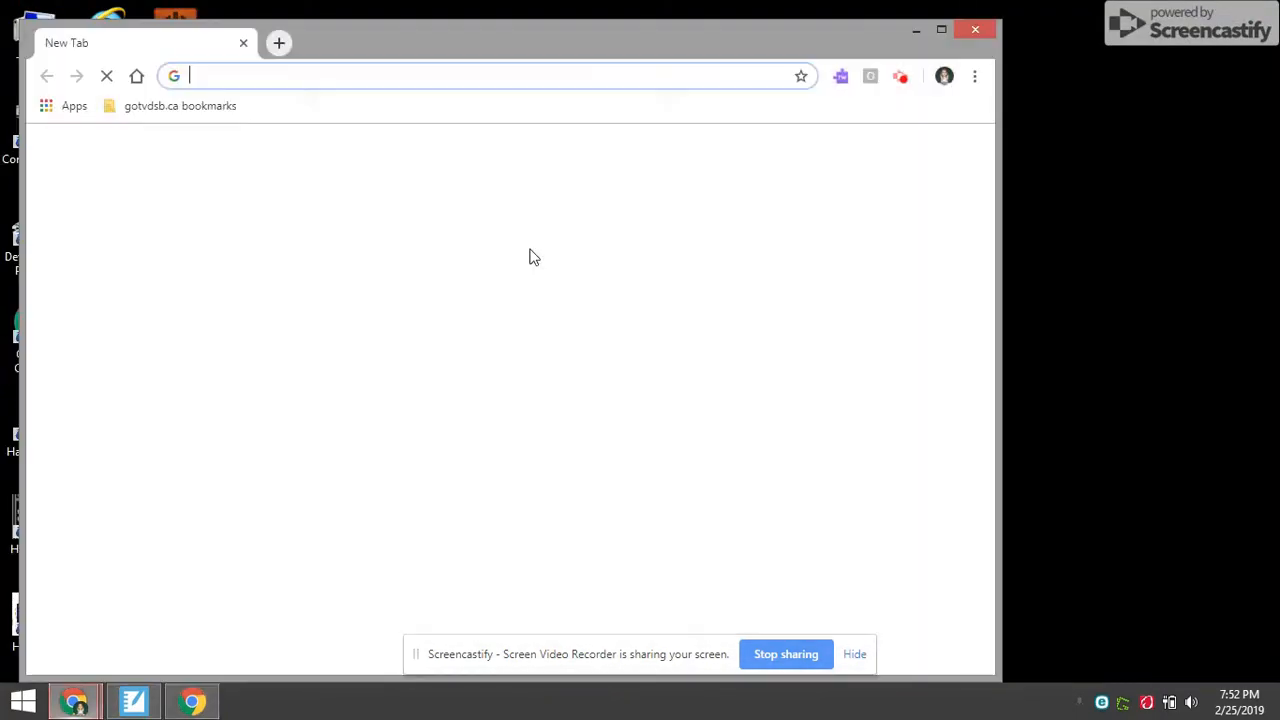
pyautogui.write('ma')
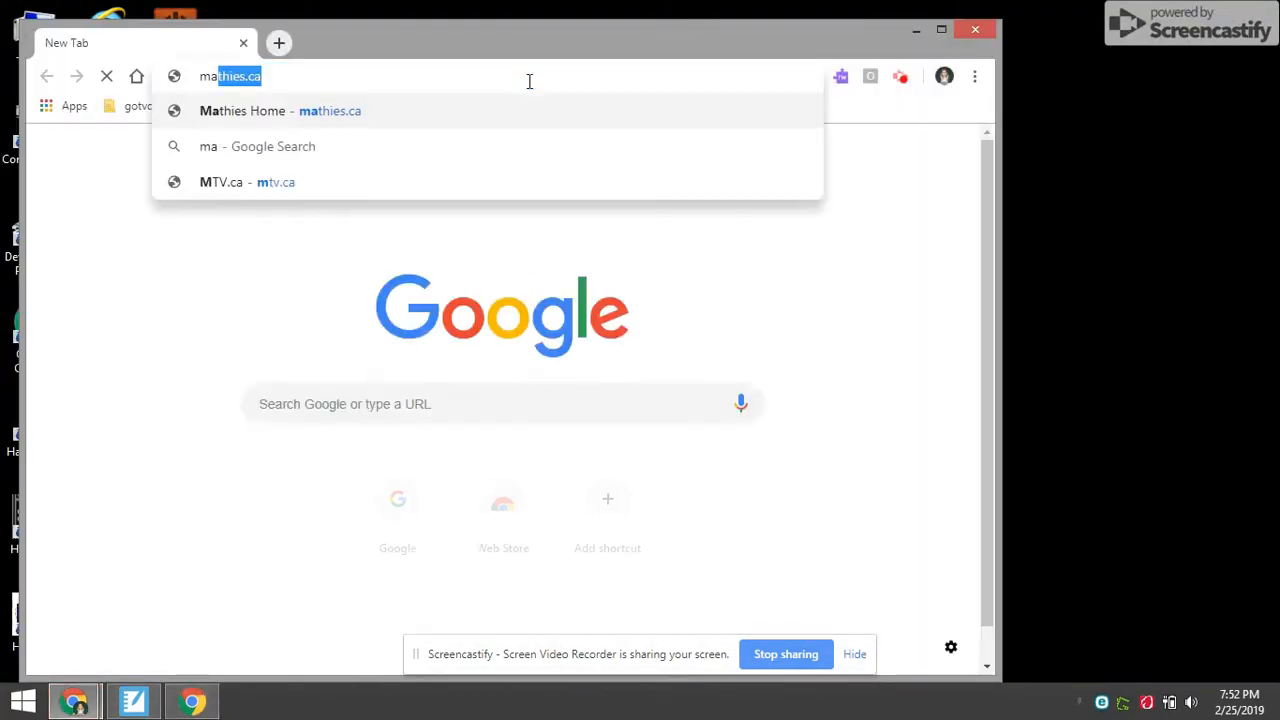
pyautogui.click(242, 111)
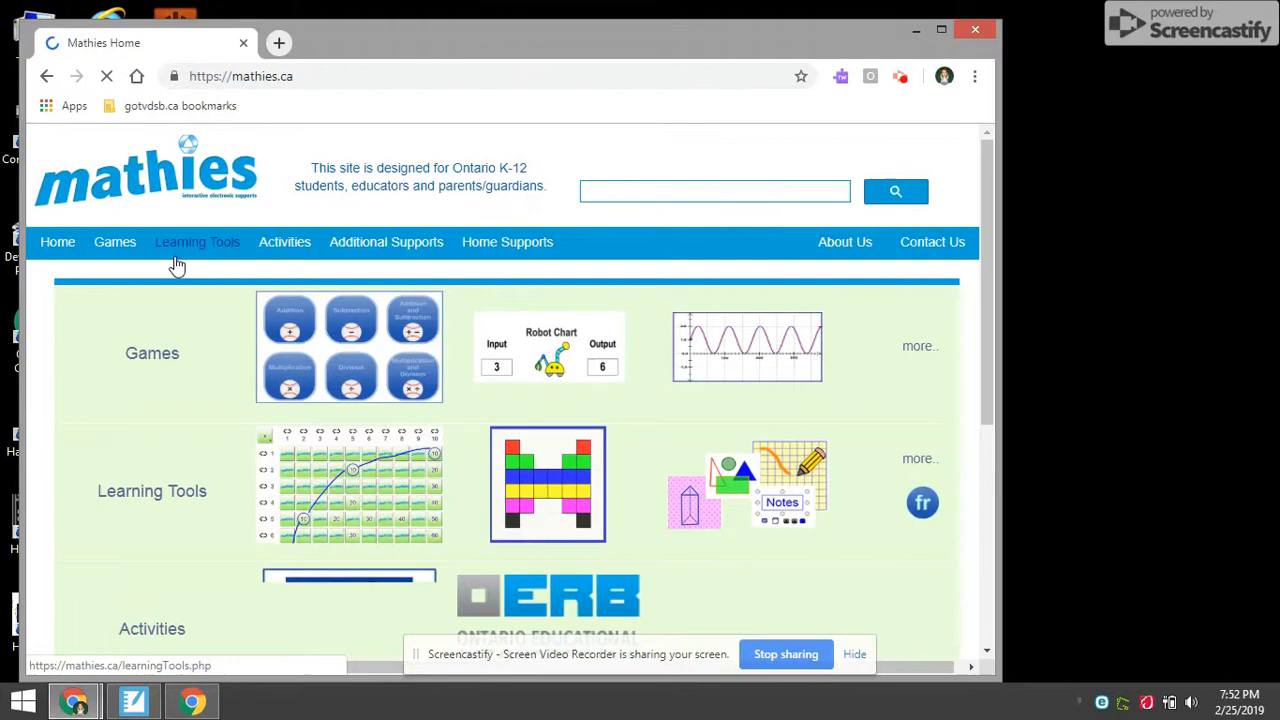
# - Open Relational Rods+ from the R section of Mathies Learning Tools
pyautogui.click(197, 241)
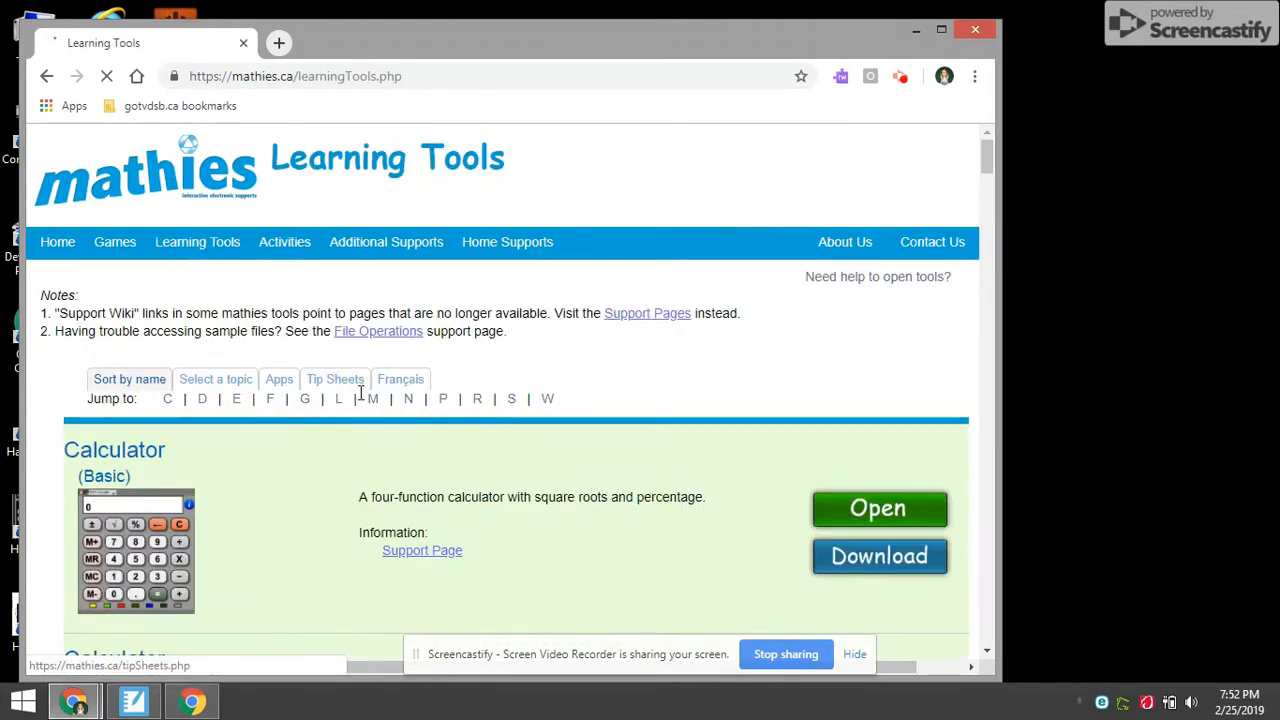
pyautogui.click(477, 398)
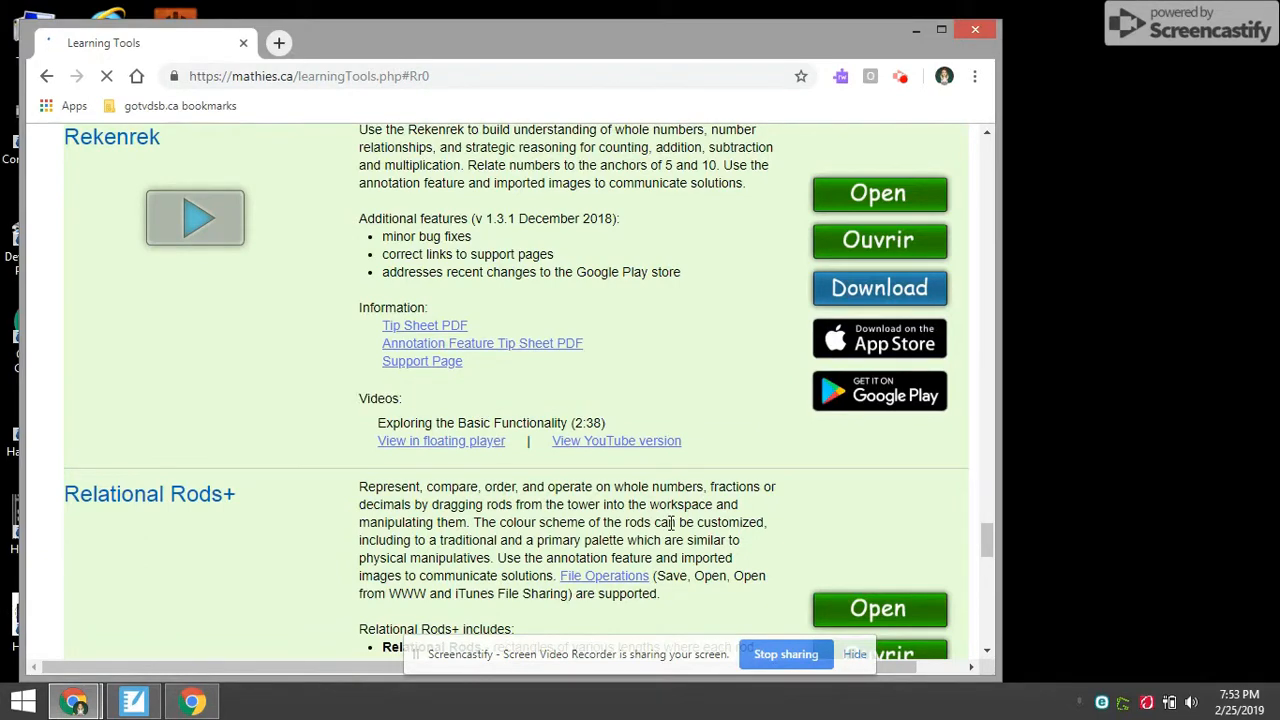
pyautogui.click(878, 608)
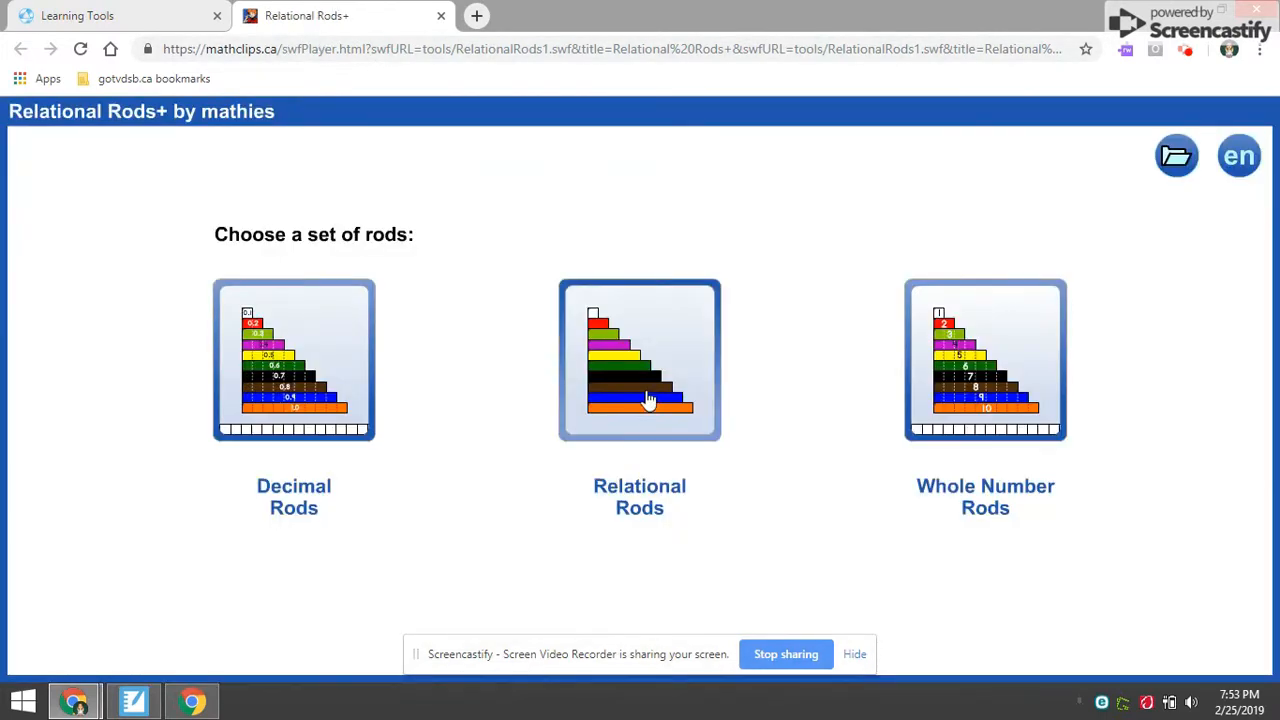
pyautogui.moveTo(380, 450)
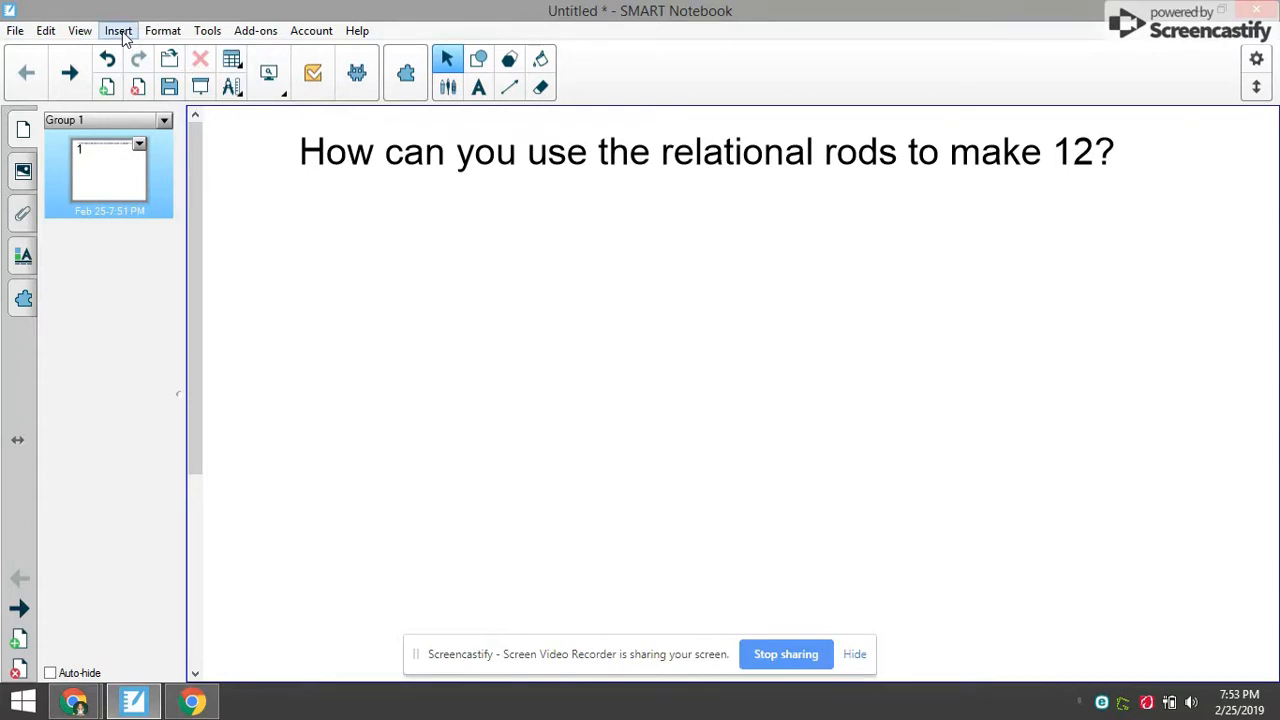
# - Insert an Internet Browser object onto the page from the Insert menu
pyautogui.click(118, 30)
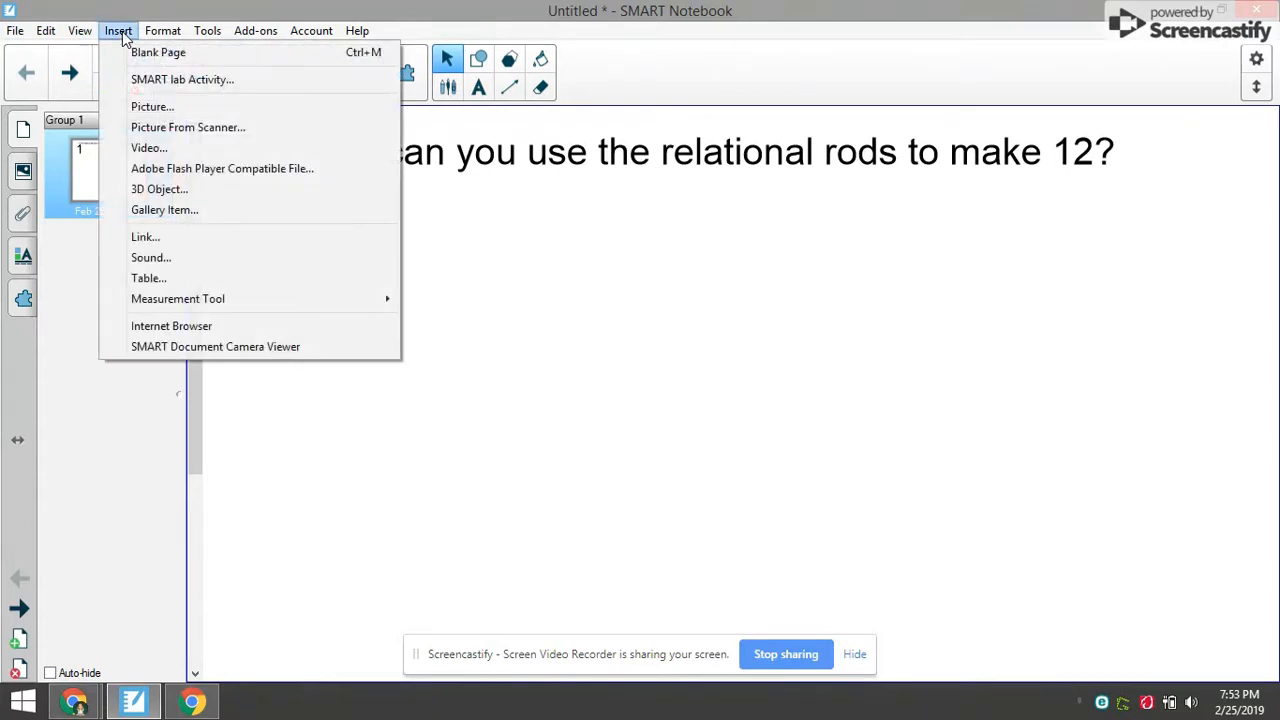
pyautogui.moveTo(171, 326)
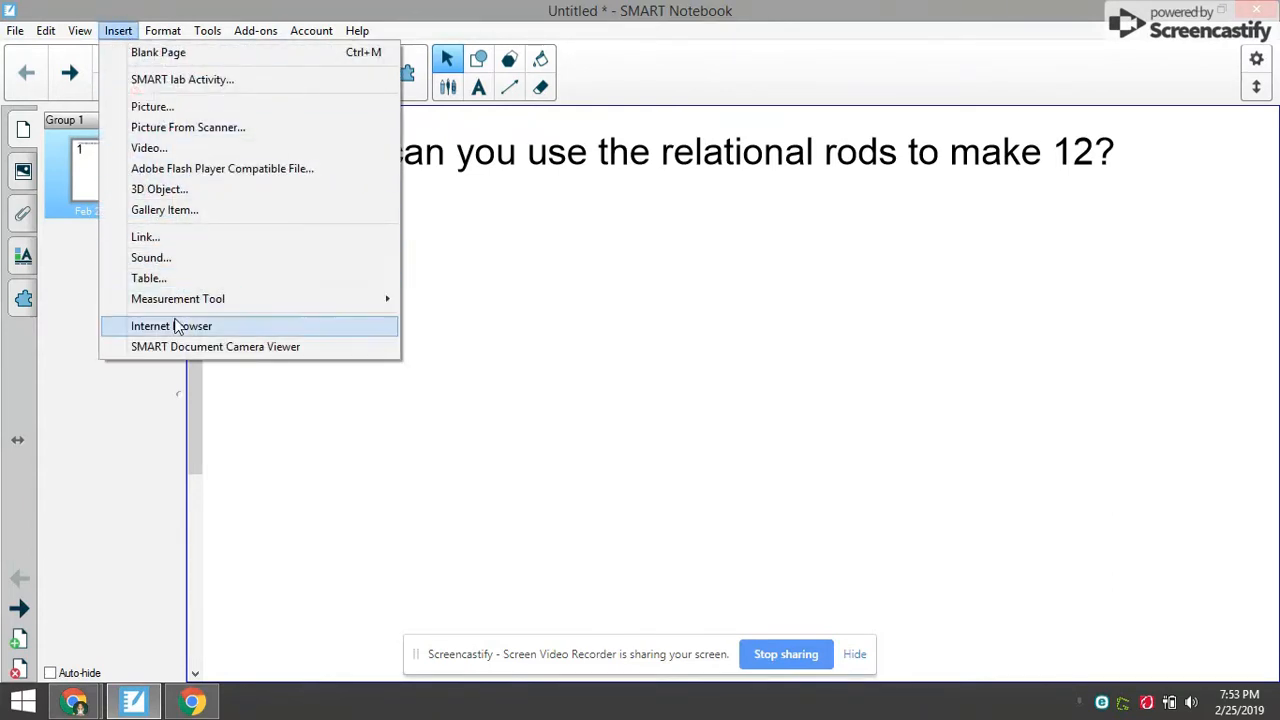
pyautogui.click(171, 326)
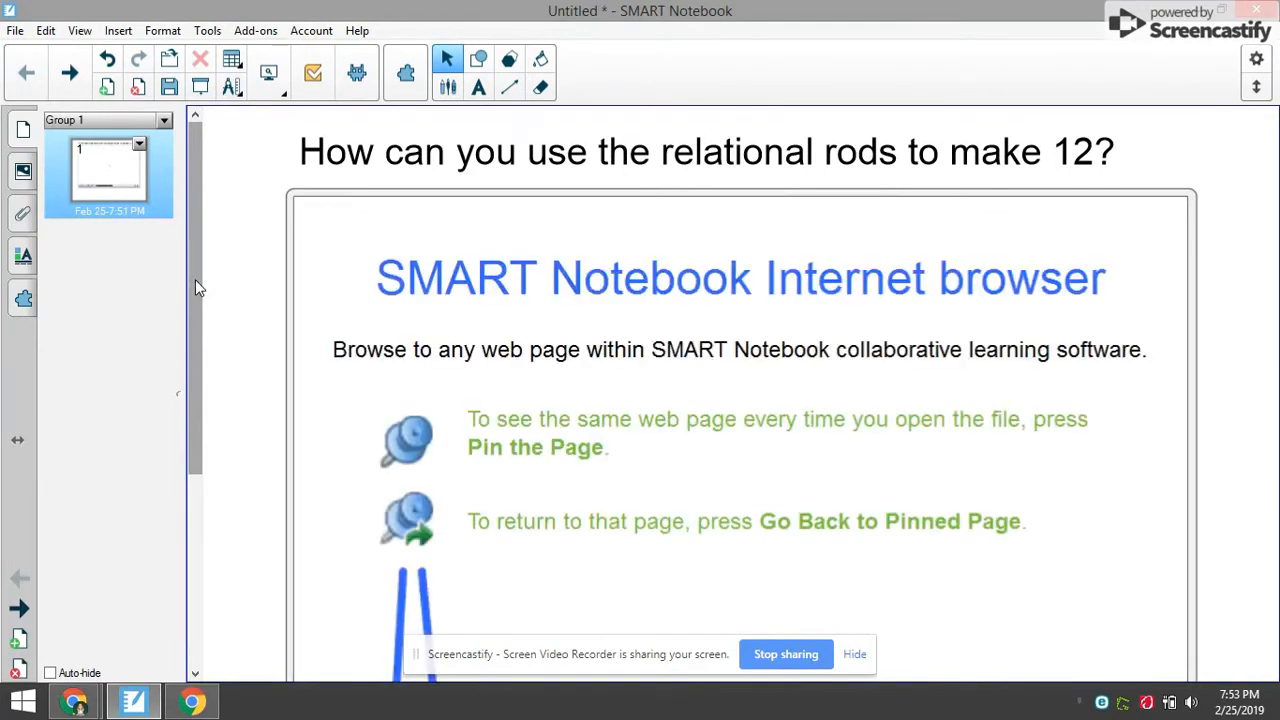
# - Scroll to the embedded browser and replace its address with the Relational Rods+ link
pyautogui.scroll(-3)
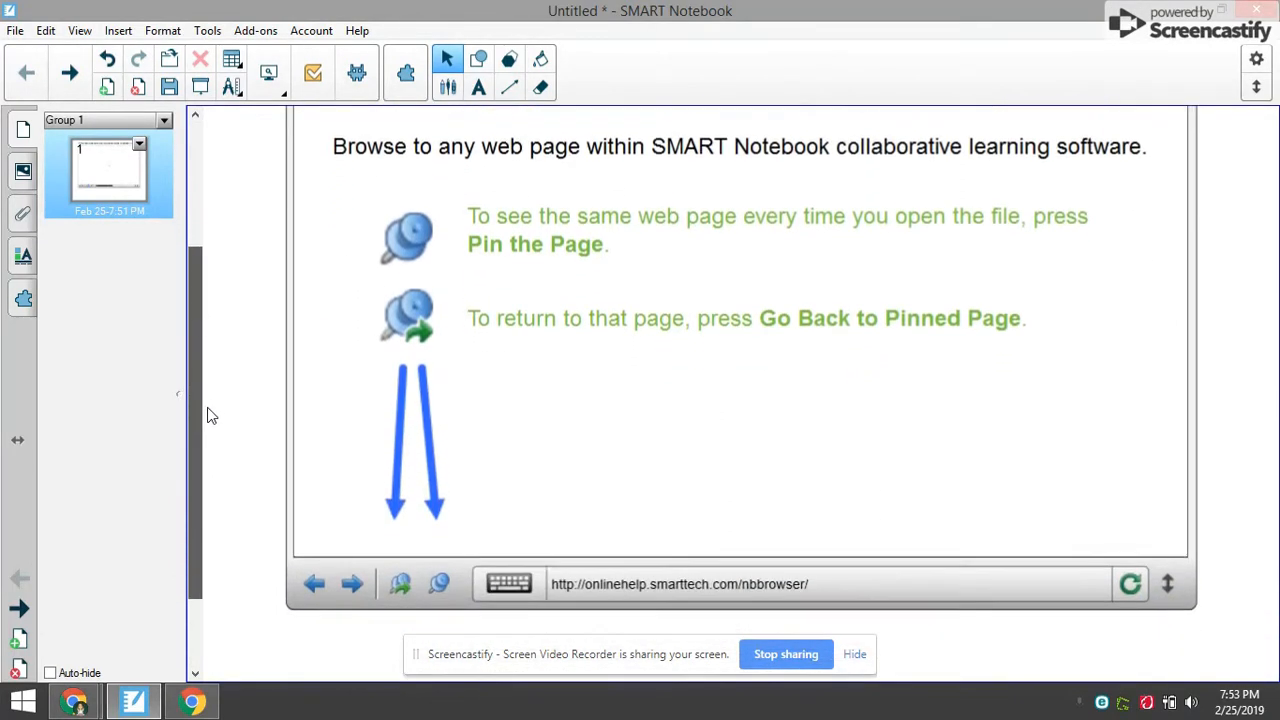
pyautogui.scroll(-3)
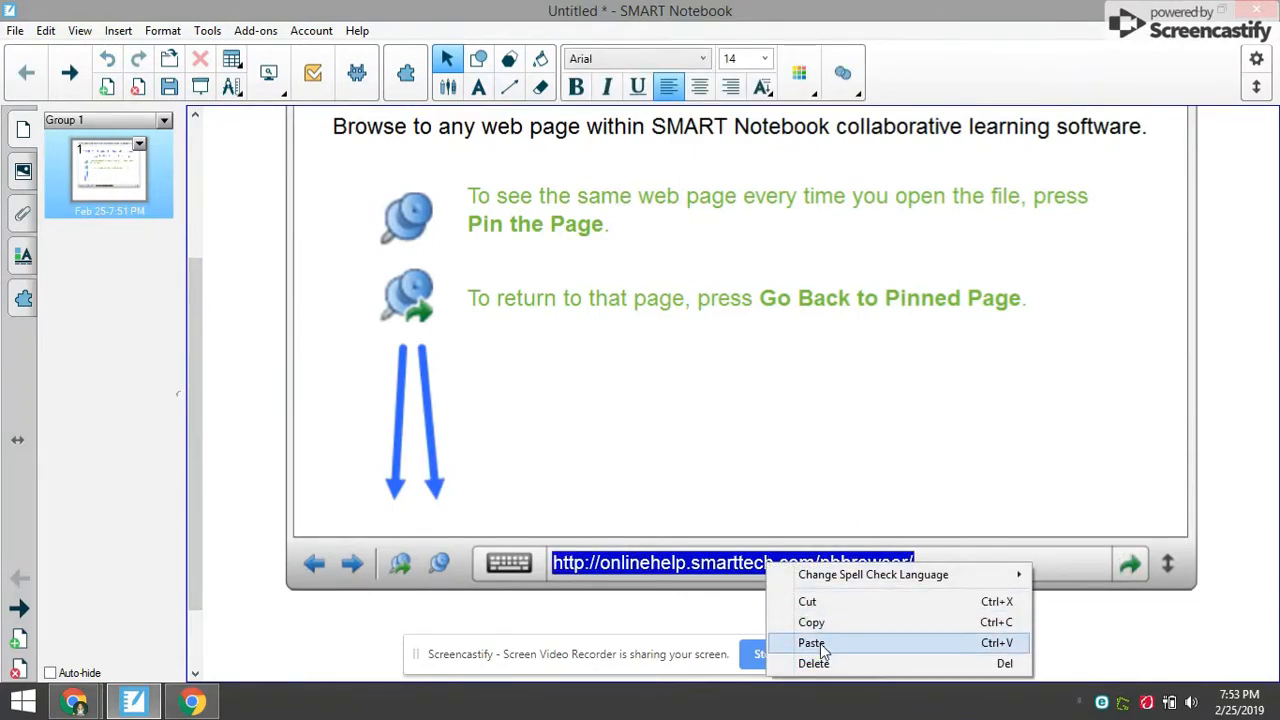
pyautogui.click(811, 643)
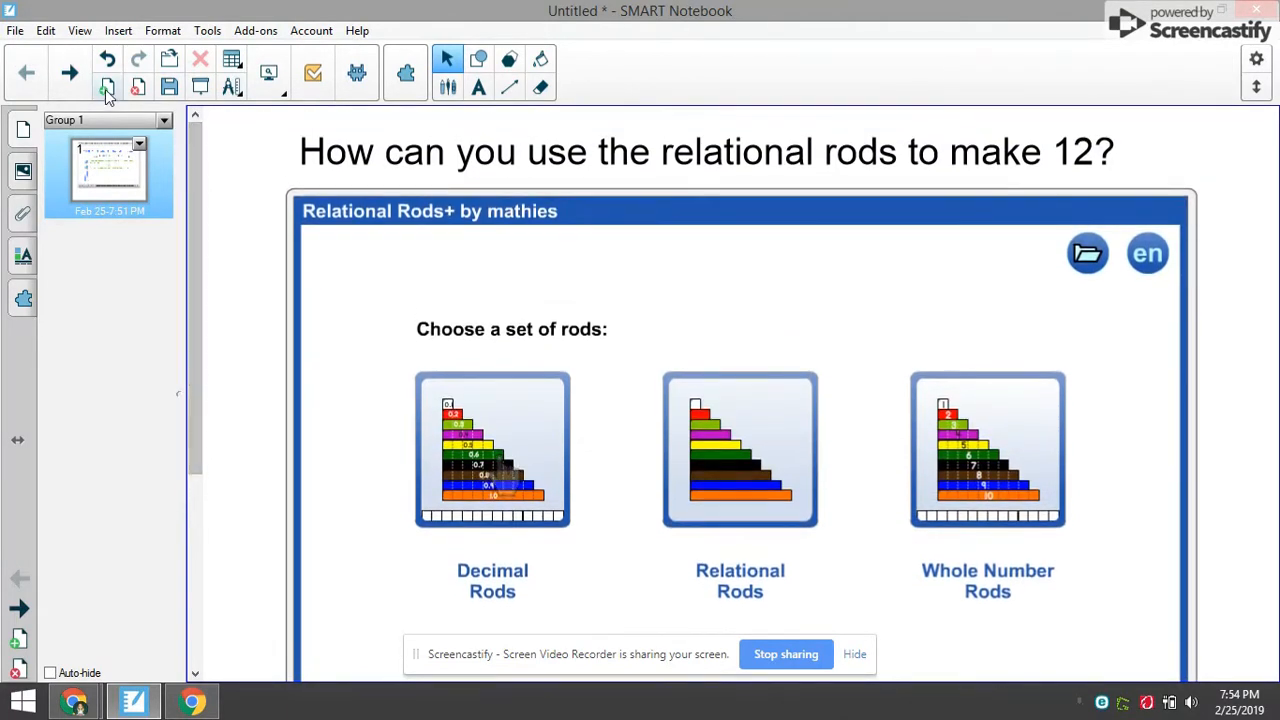
# - Add a blank page, then return to page 1 in the Page Sorter
pyautogui.click(106, 87)
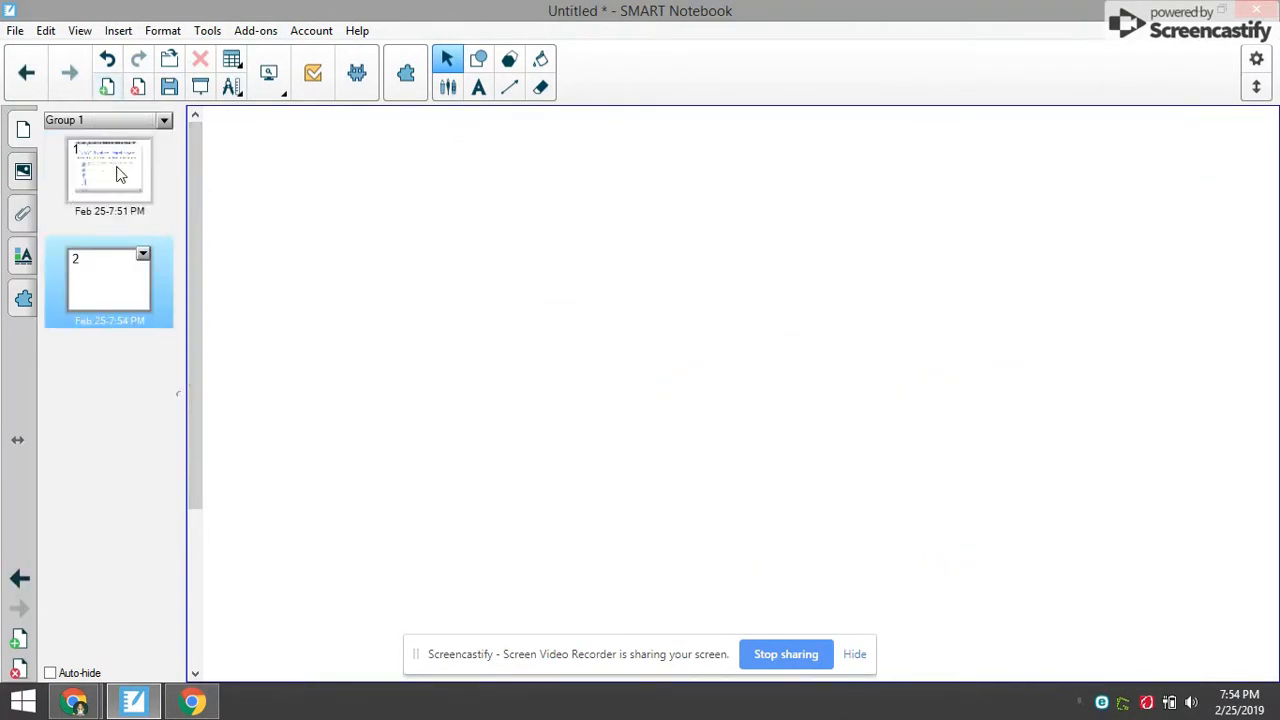
pyautogui.click(109, 170)
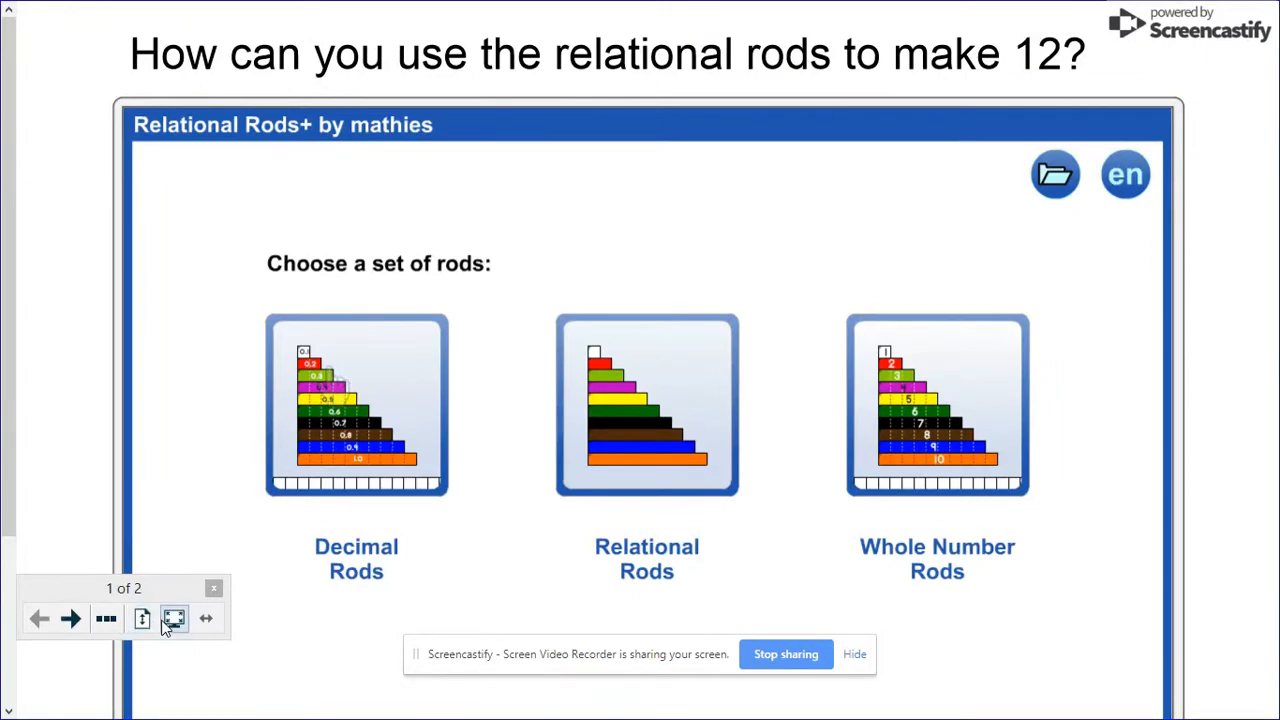
pyautogui.moveTo(142, 618)
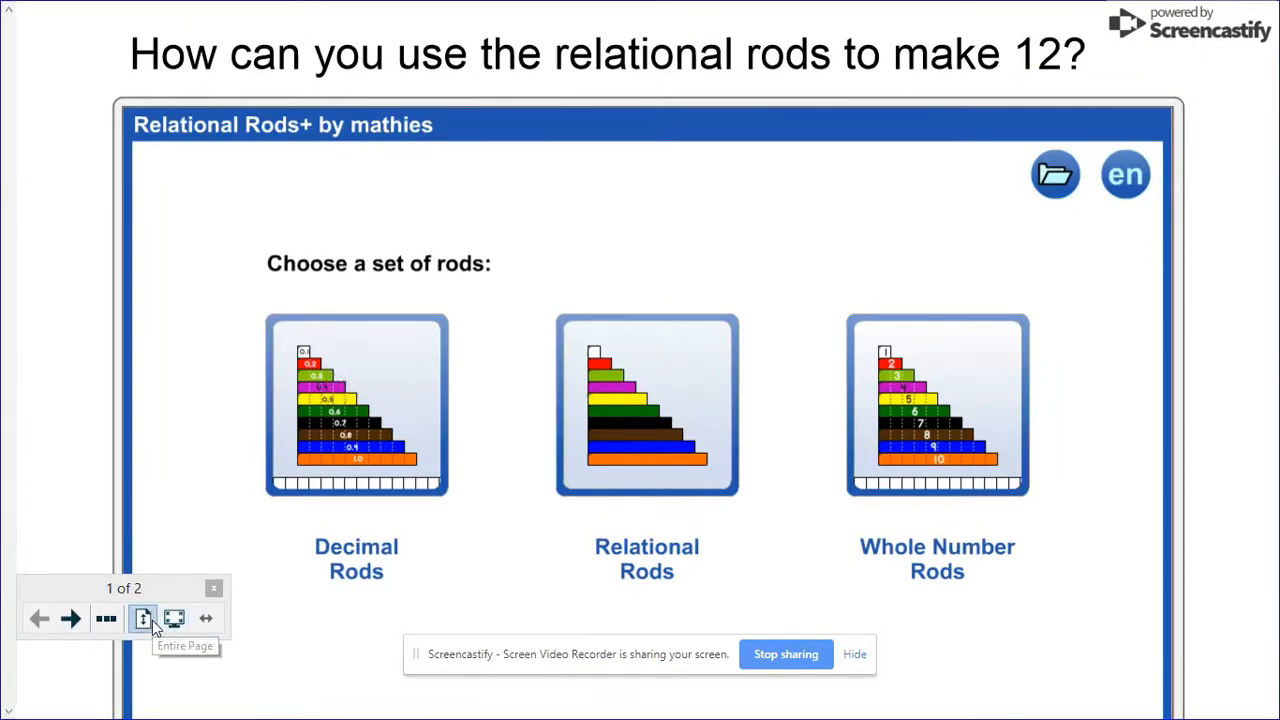
# - Fit the entire page on screen and choose the Relational Rods set
pyautogui.click(142, 618)
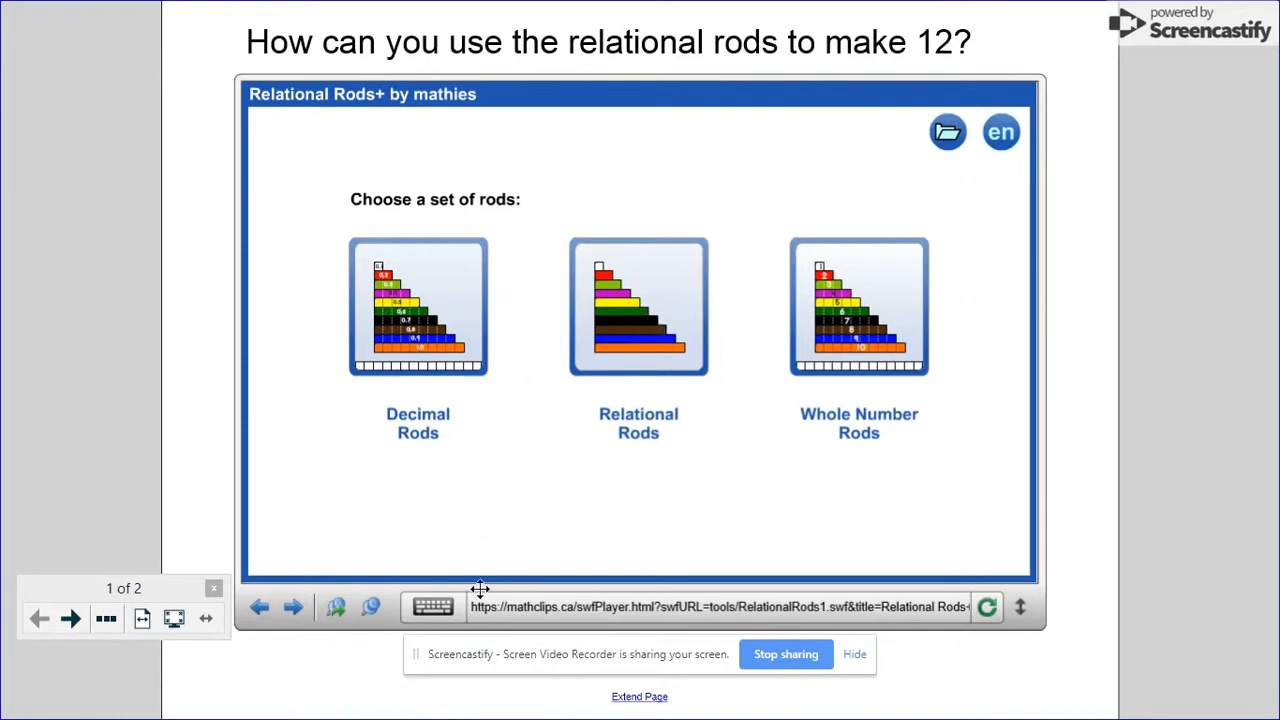
pyautogui.click(638, 307)
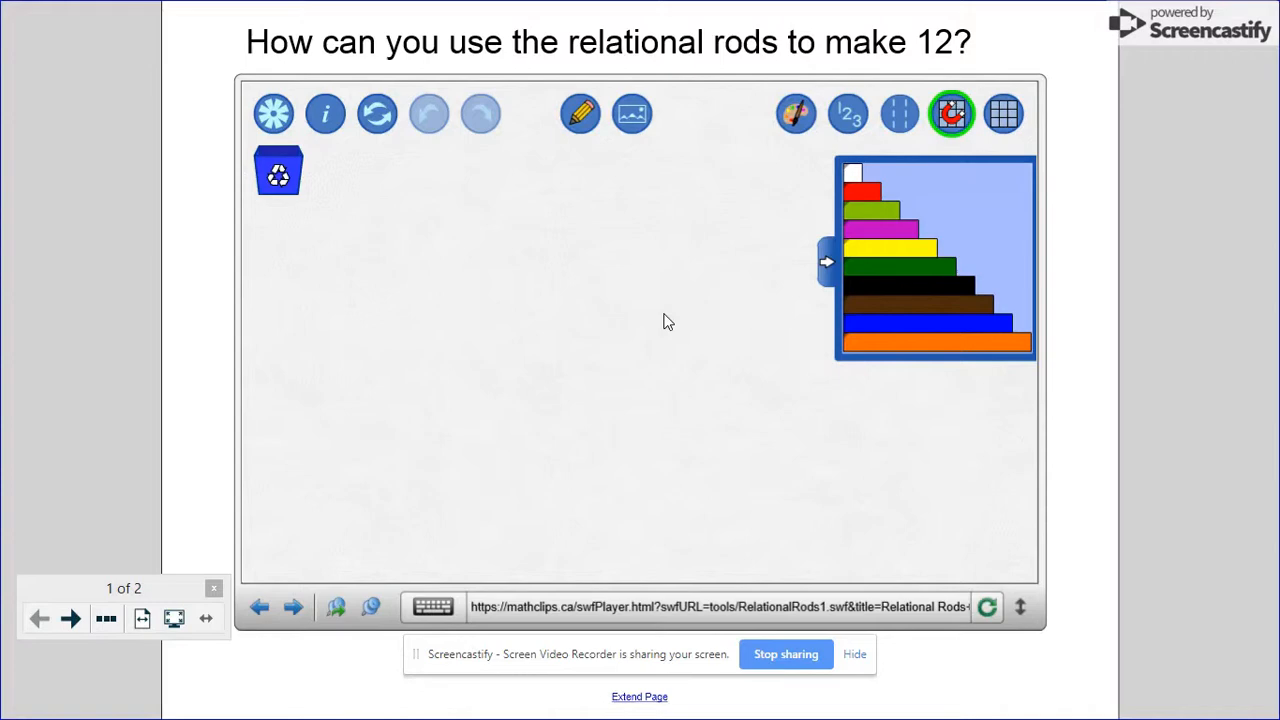
pyautogui.moveTo(884, 362)
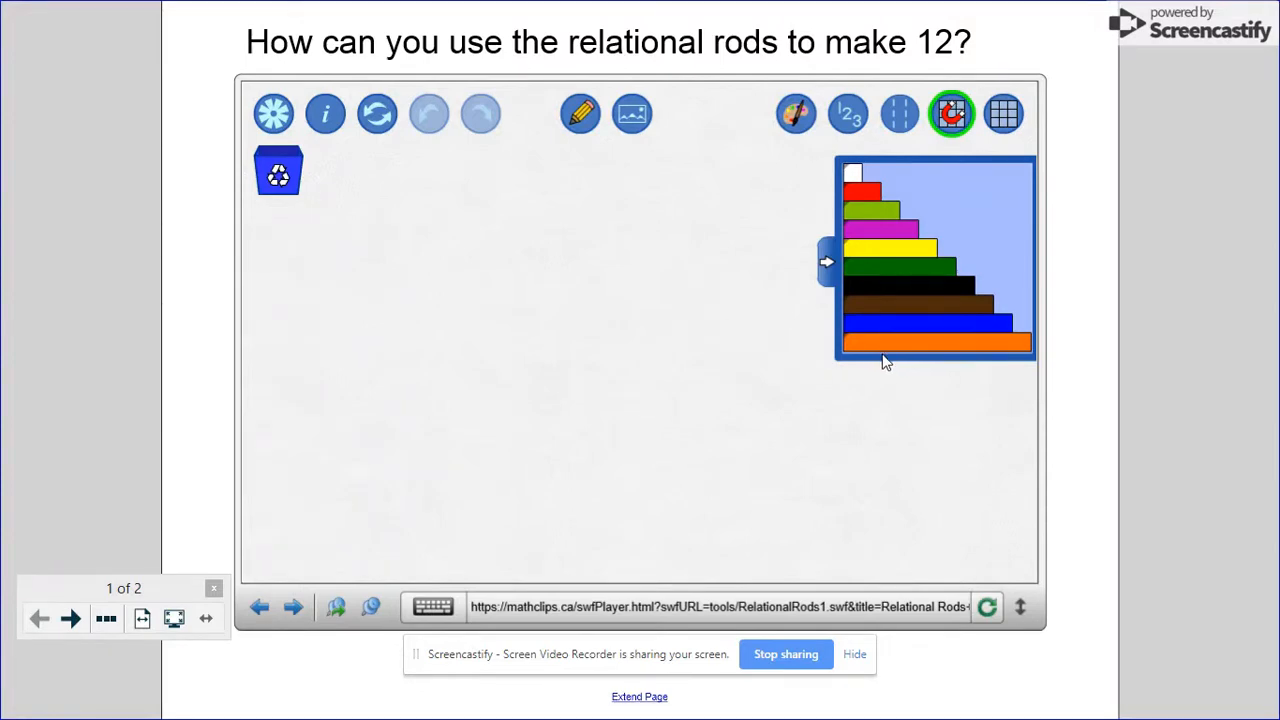
# - Drag a rod from the tower into the Relational Rods+ workspace
pyautogui.moveTo(935, 343); pyautogui.dragTo(505, 197)
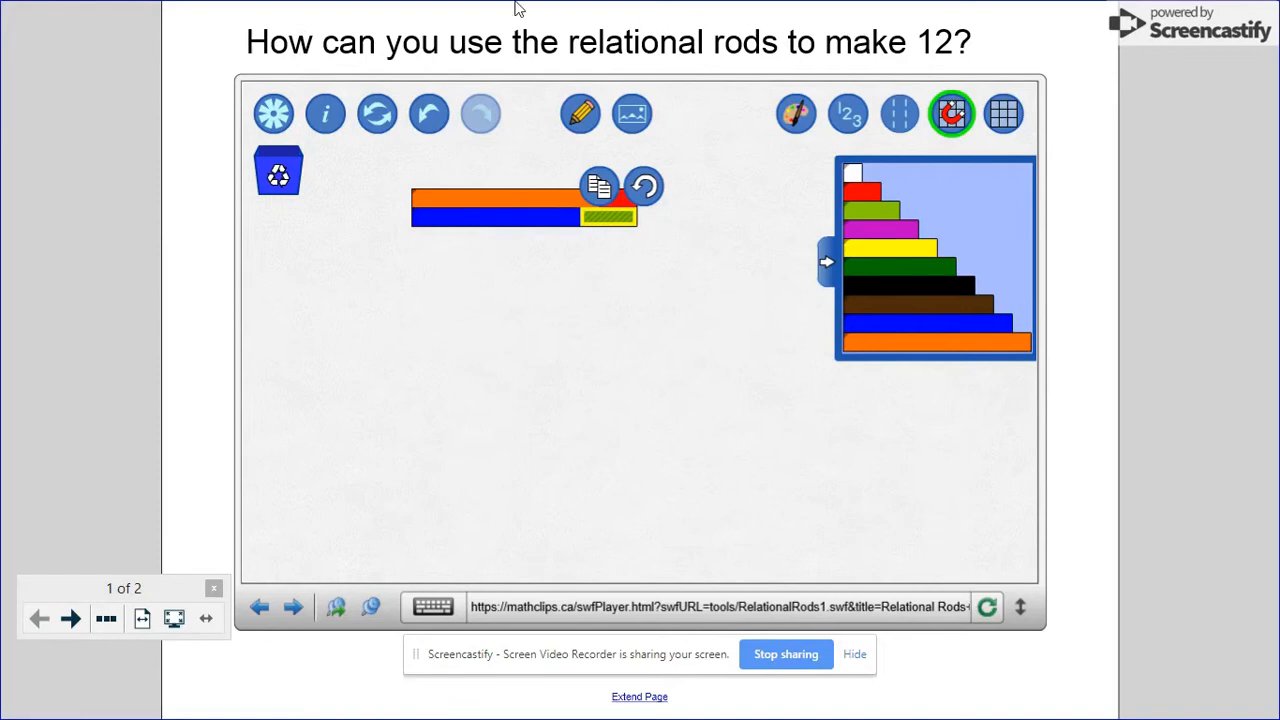
pyautogui.moveTo(897, 532)
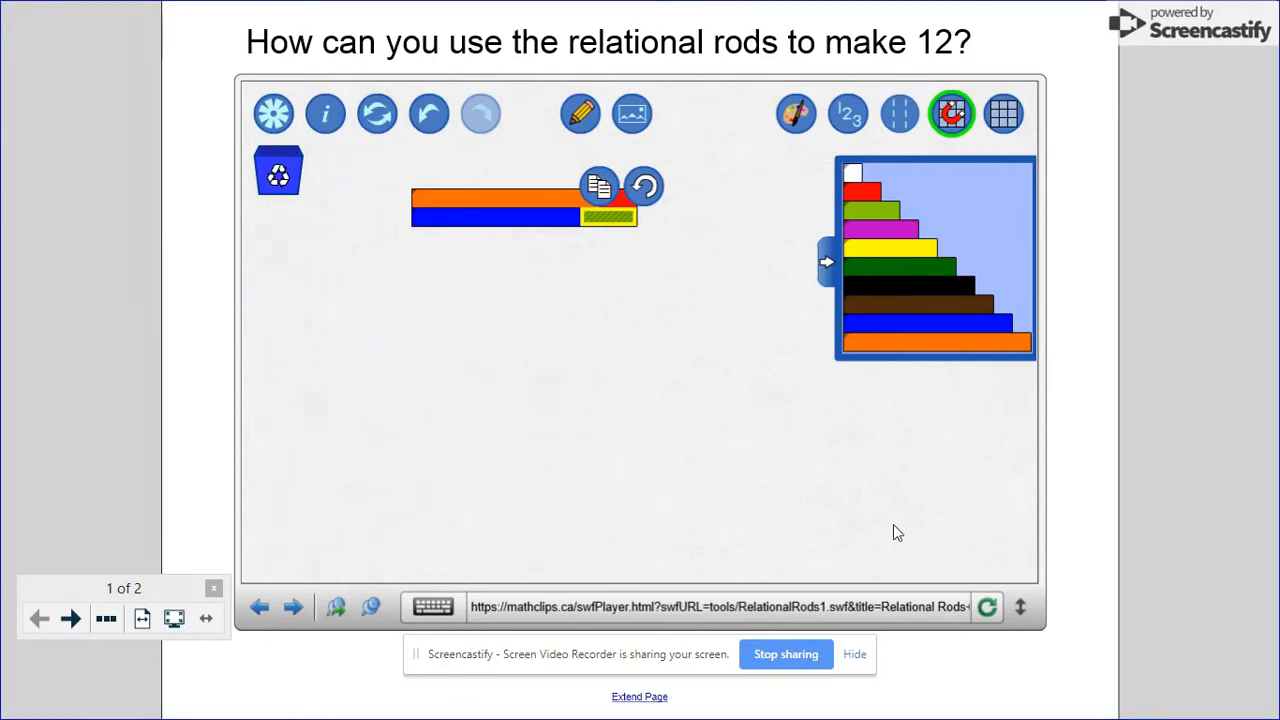
pyautogui.moveTo(590, 513)
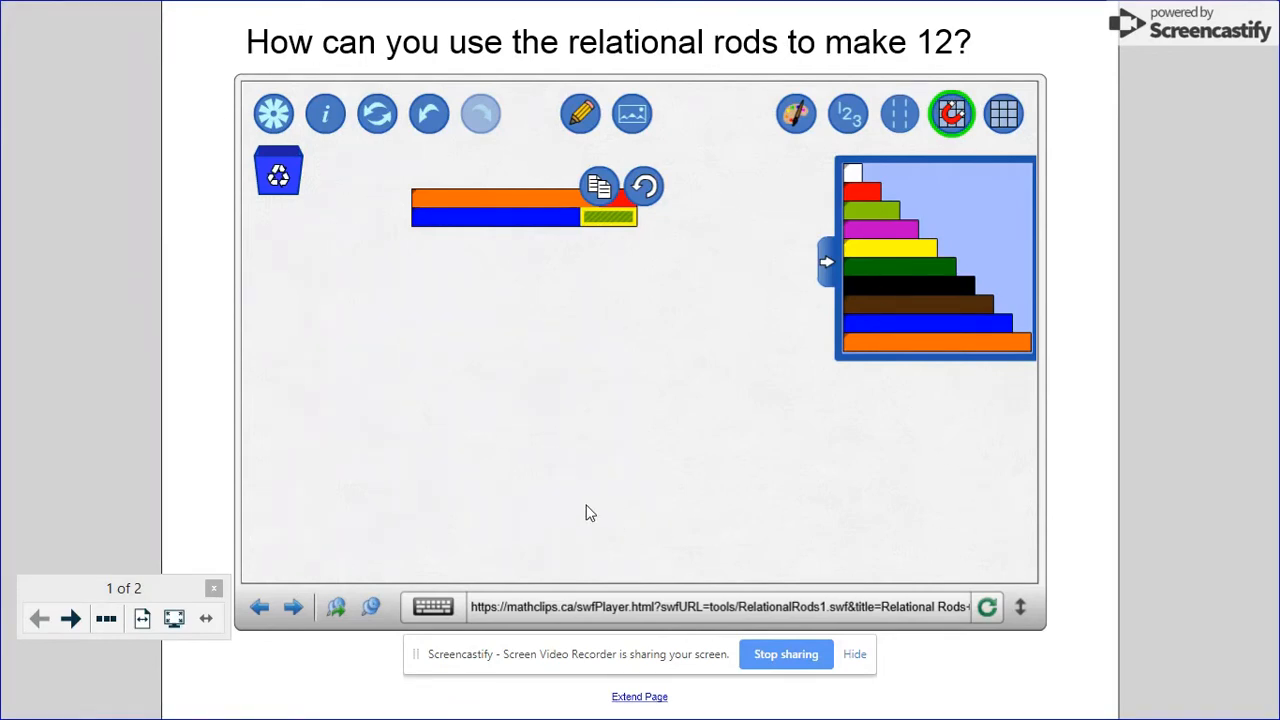